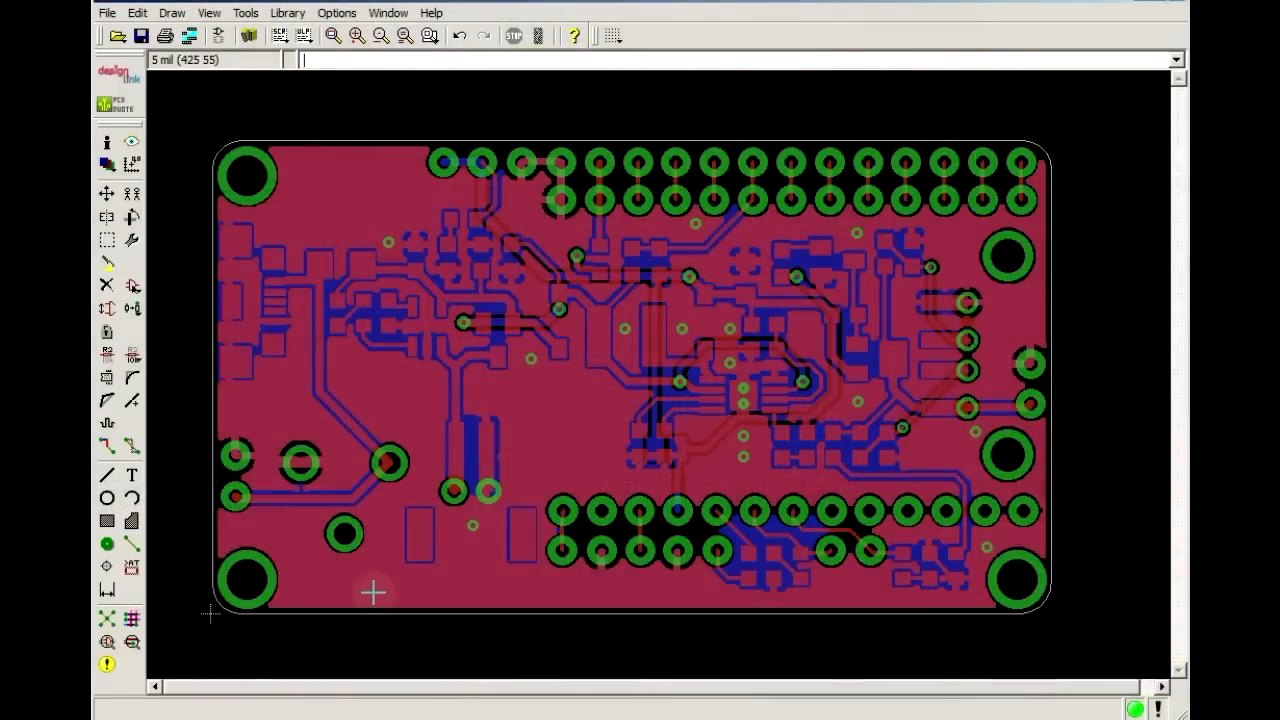
{"action": "mouse_move", "coordinate": [375, 571]}
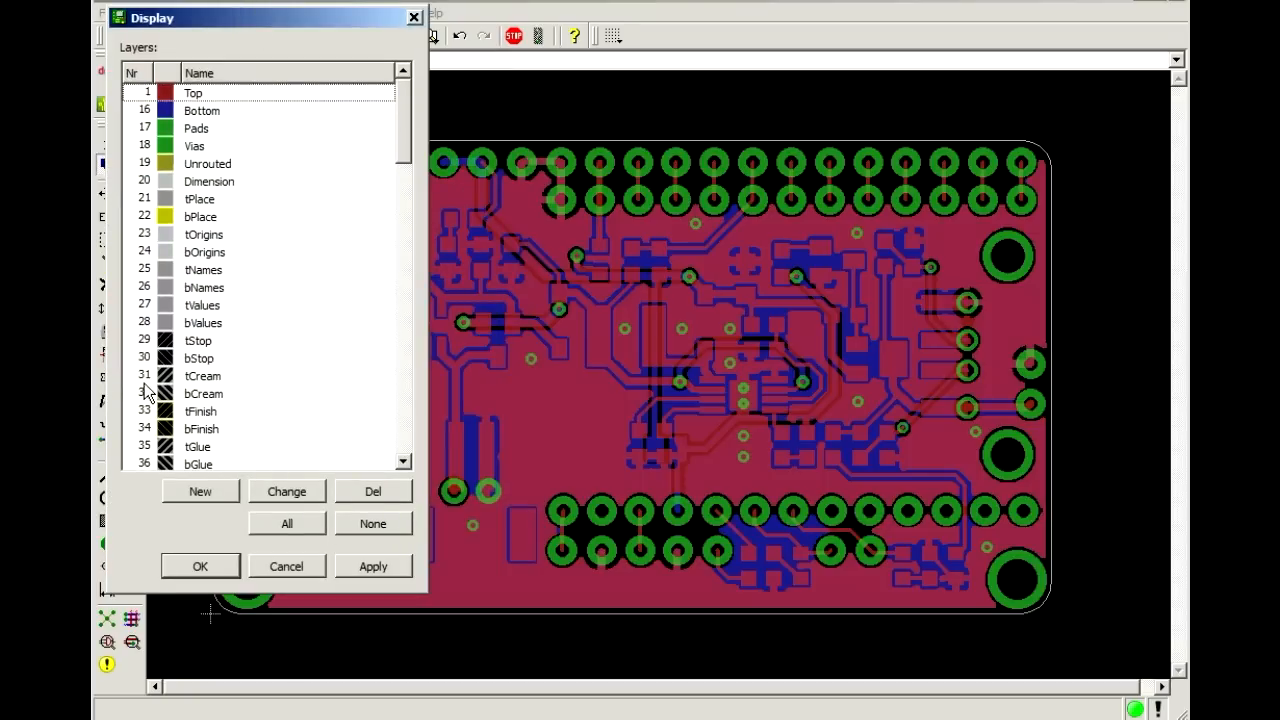
- Show only layer 31 tCream in the Display/Layers dialog
{"action": "left_click", "coordinate": [199, 566]}
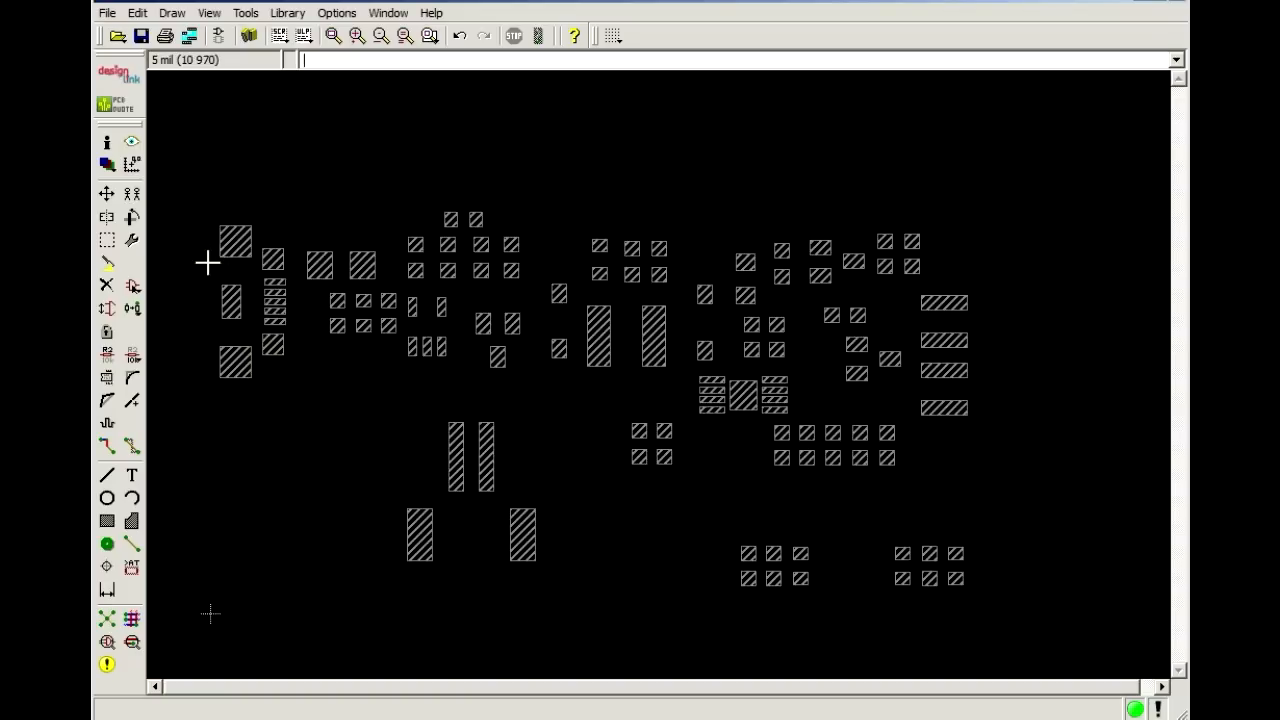
{"action": "mouse_move", "coordinate": [965, 438]}
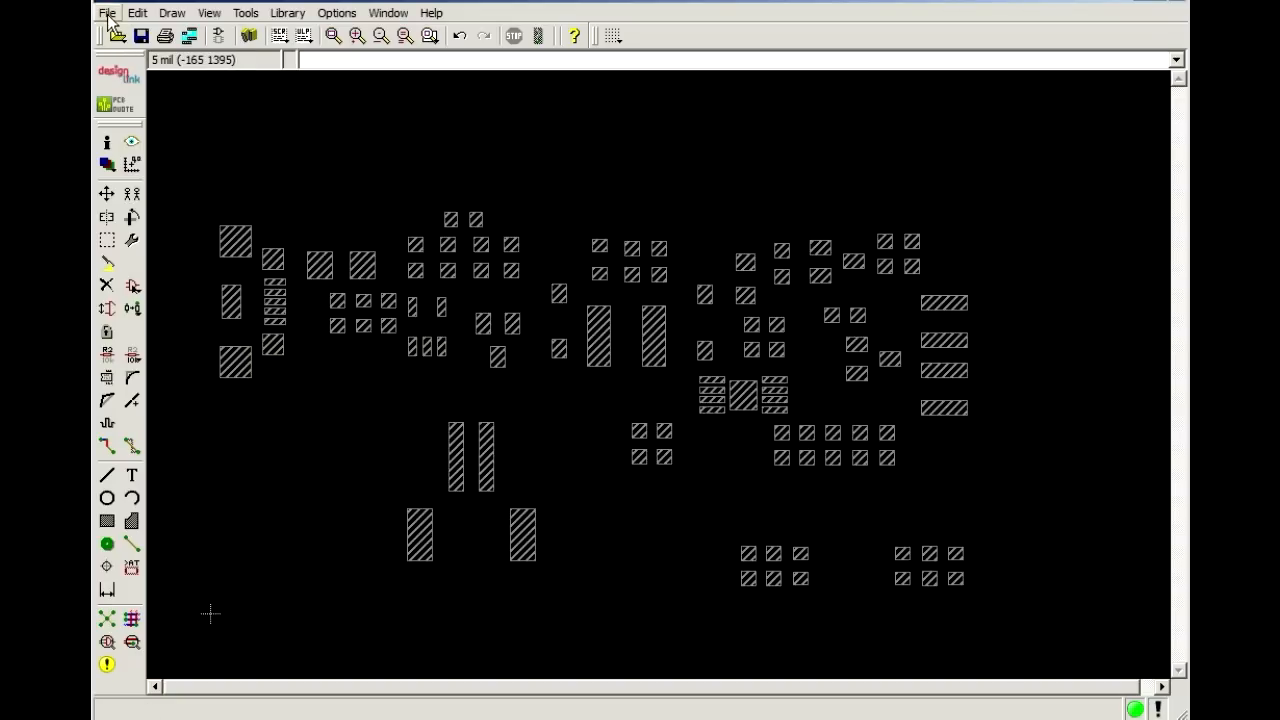
- Export the board to DXF in millimetres with fill areas, keeping the default path
{"action": "left_click", "coordinate": [138, 300]}
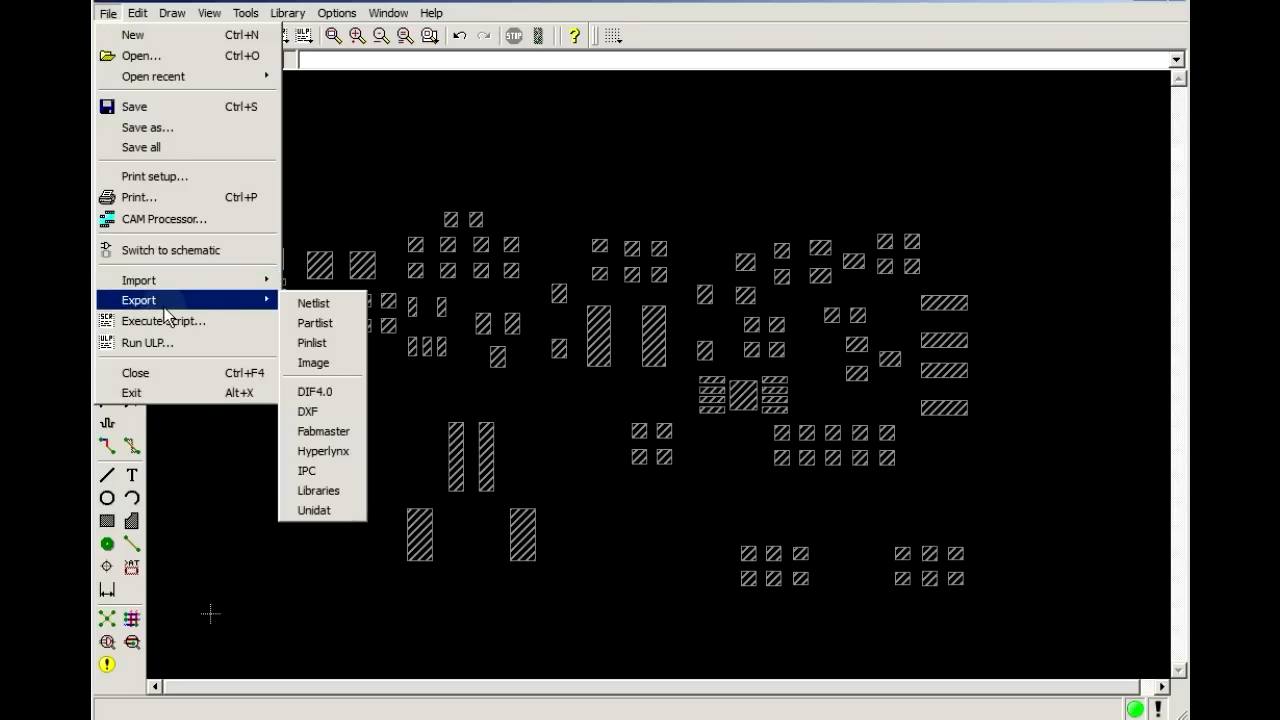
{"action": "mouse_move", "coordinate": [307, 411]}
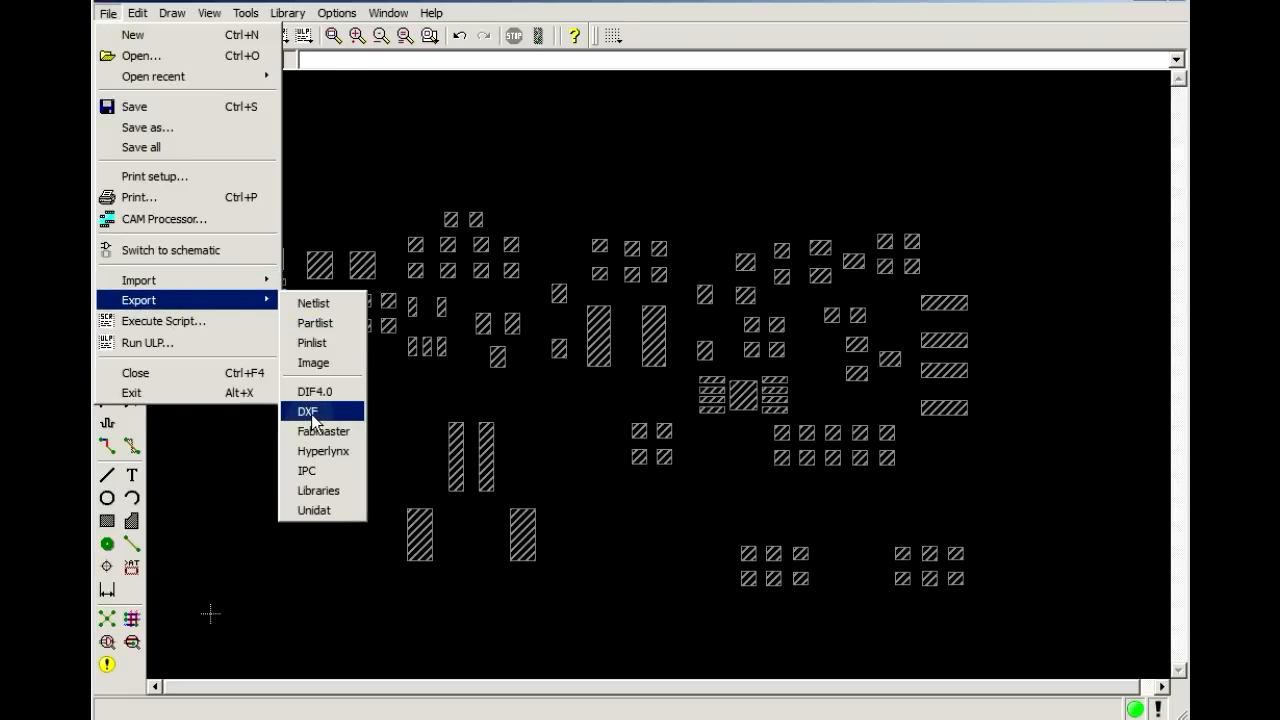
{"action": "left_click", "coordinate": [308, 411]}
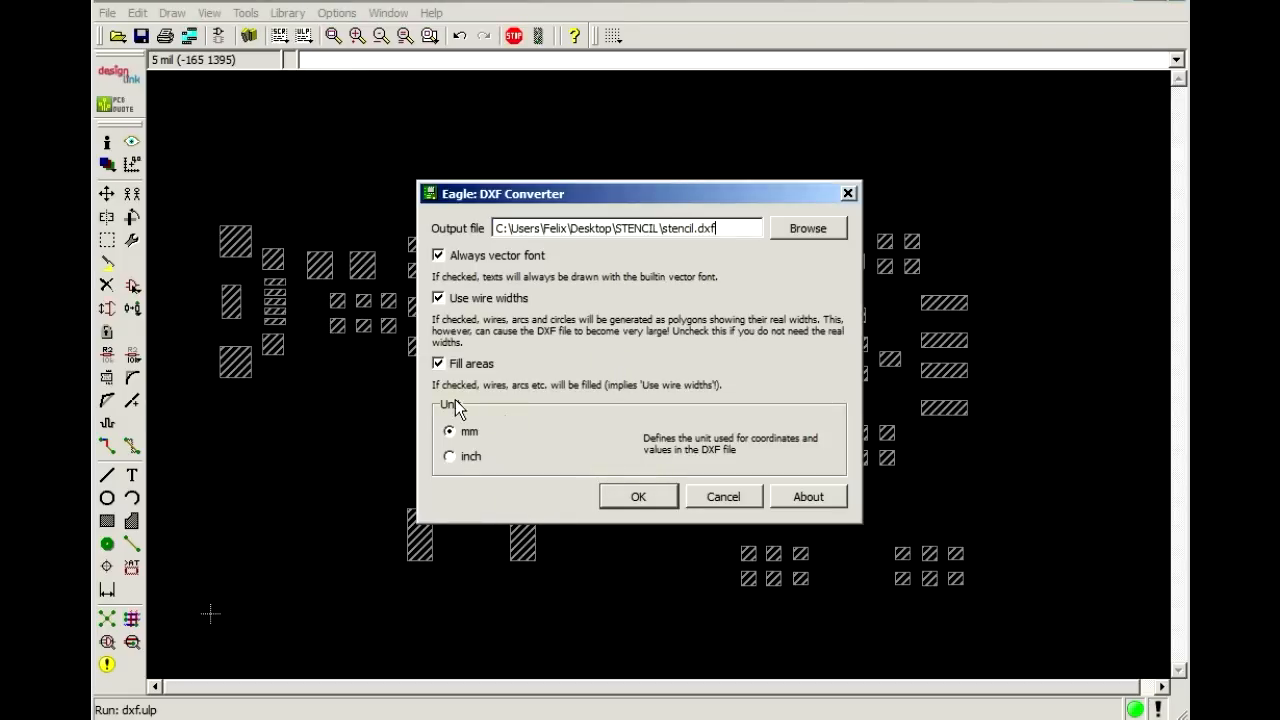
{"action": "mouse_move", "coordinate": [455, 452]}
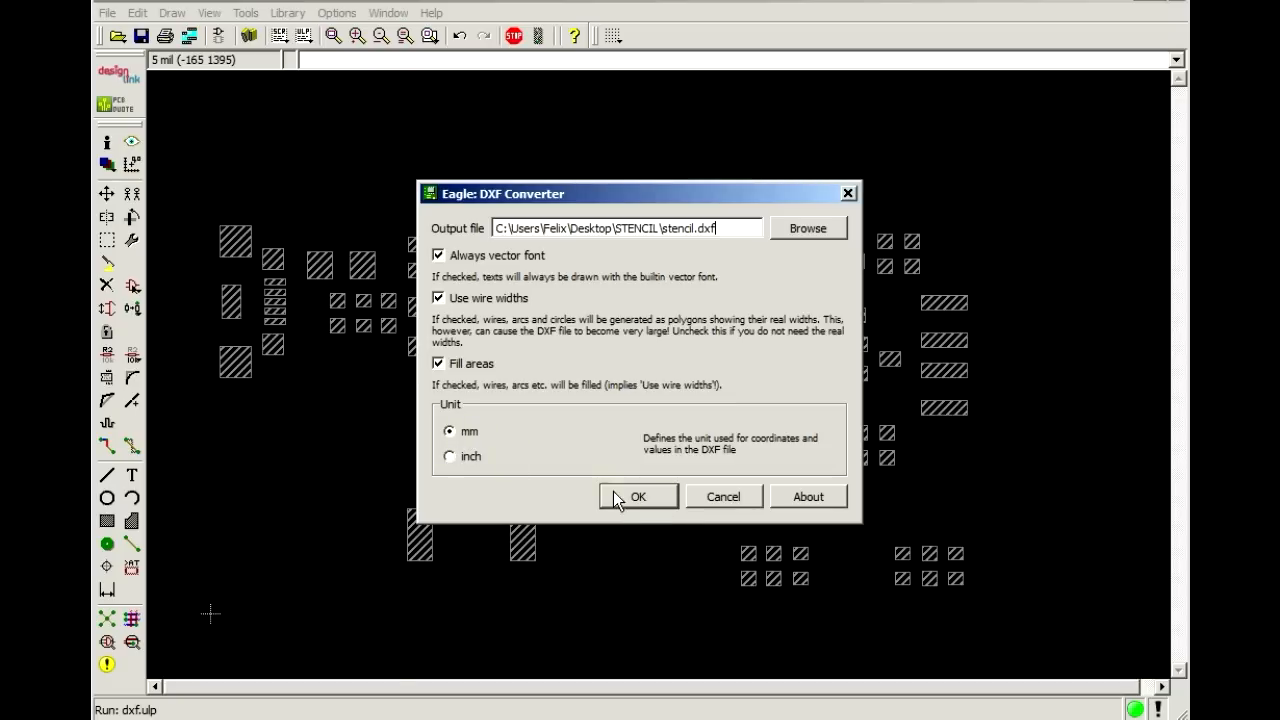
{"action": "left_click", "coordinate": [637, 496]}
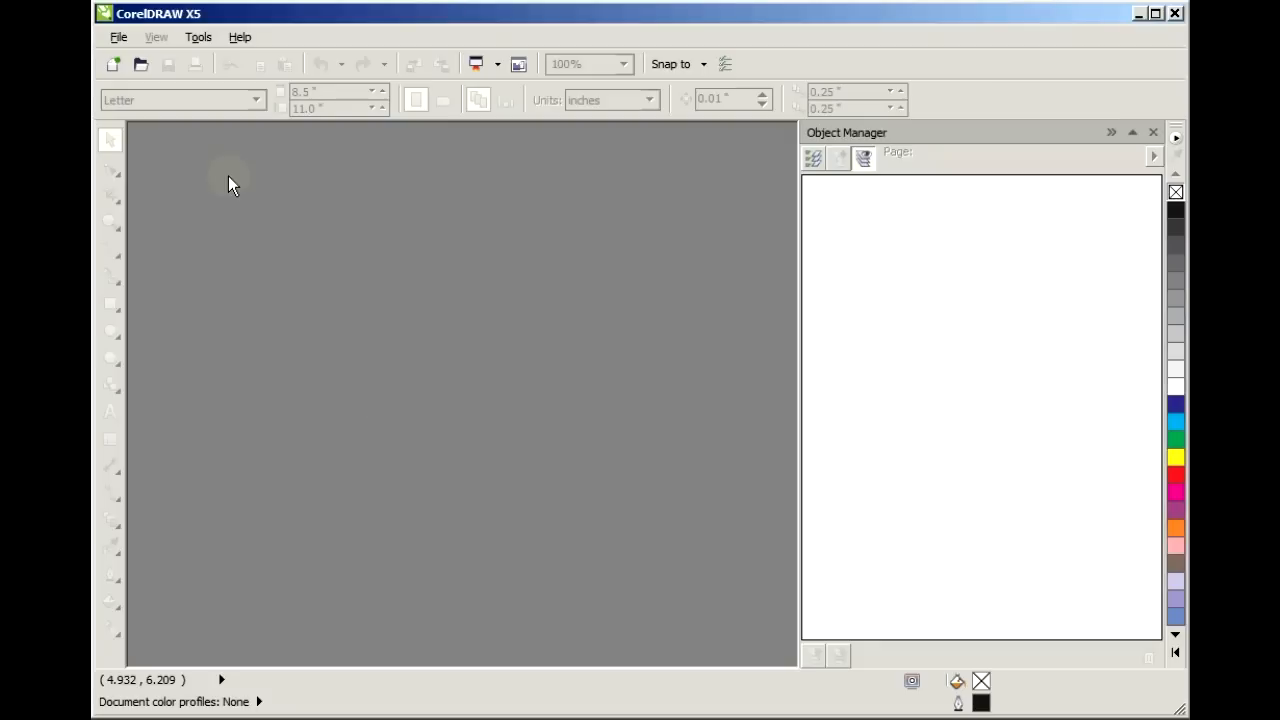
- Import stencil.dxf with Metric scale (1 unit = 1 mm)
{"action": "left_click", "coordinate": [140, 63]}
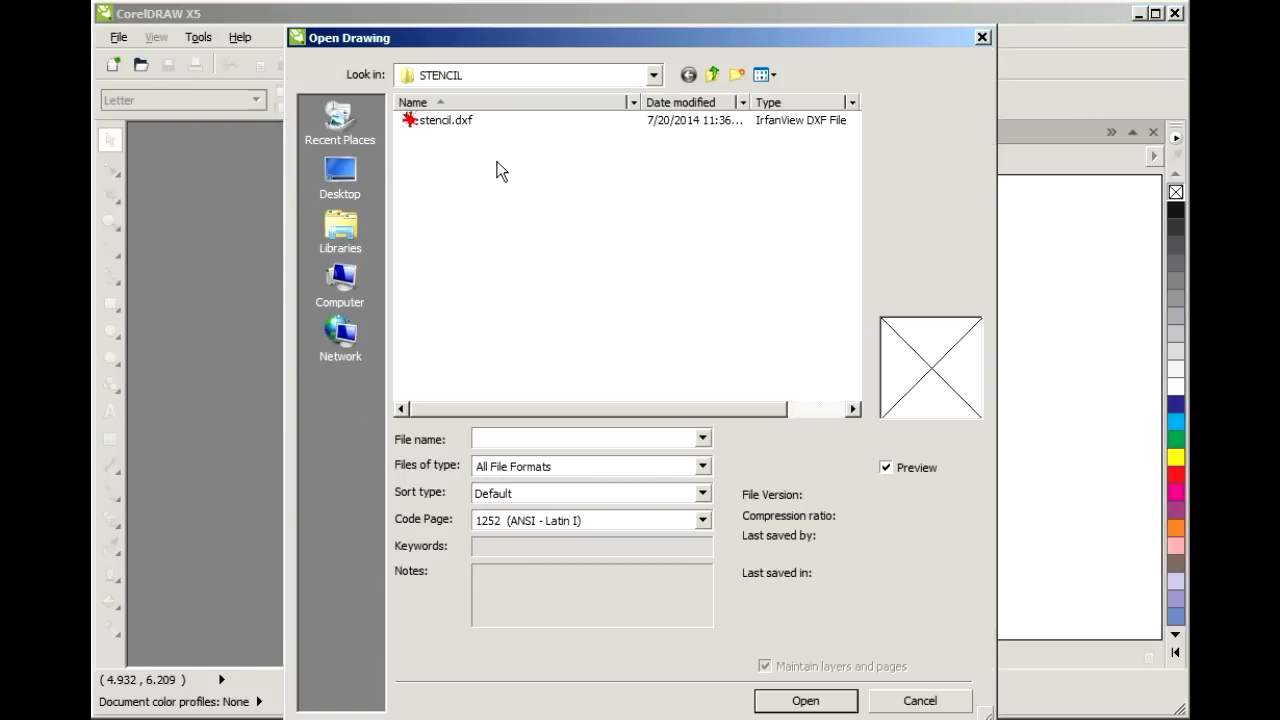
{"action": "left_click", "coordinate": [443, 119]}
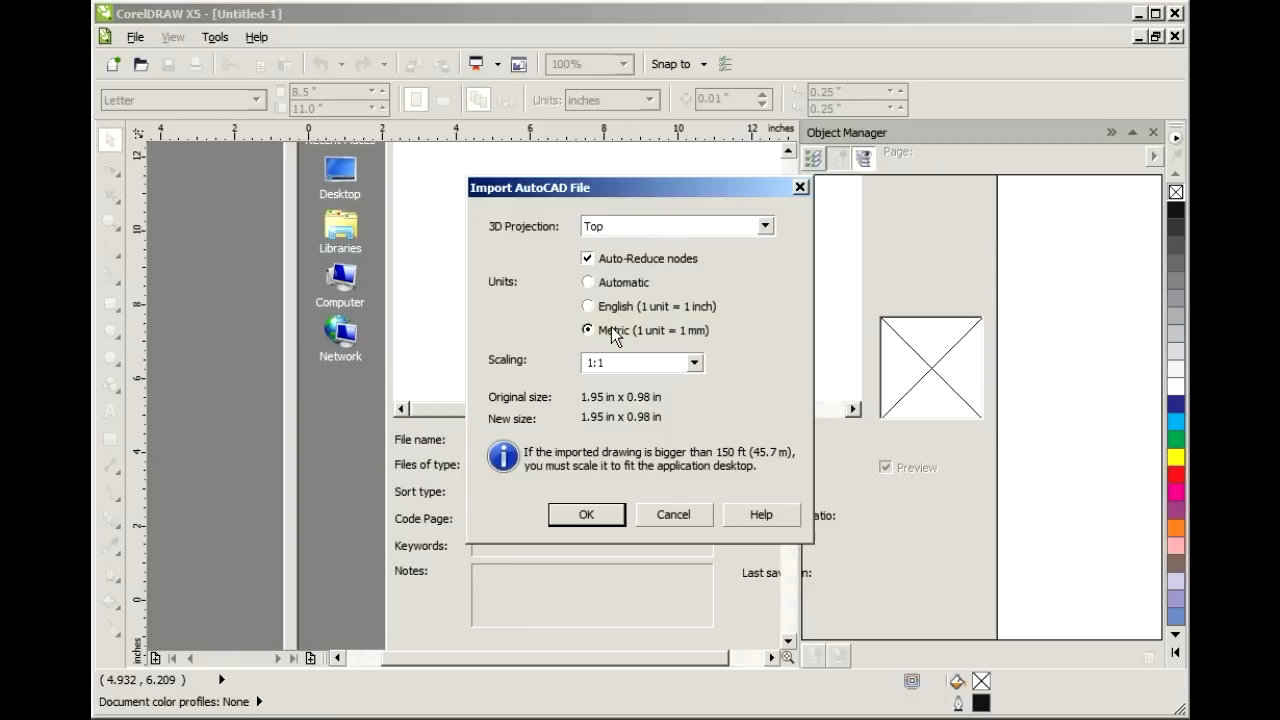
{"action": "left_click", "coordinate": [586, 514]}
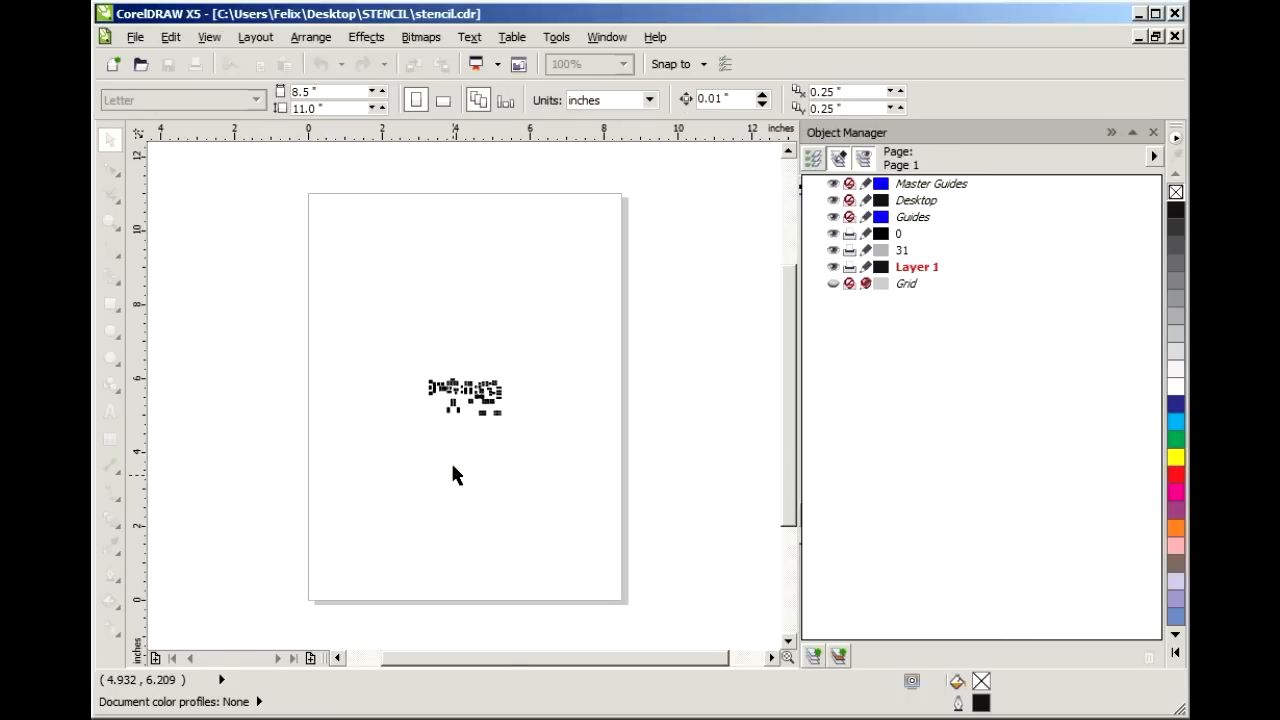
{"action": "left_click", "coordinate": [620, 64]}
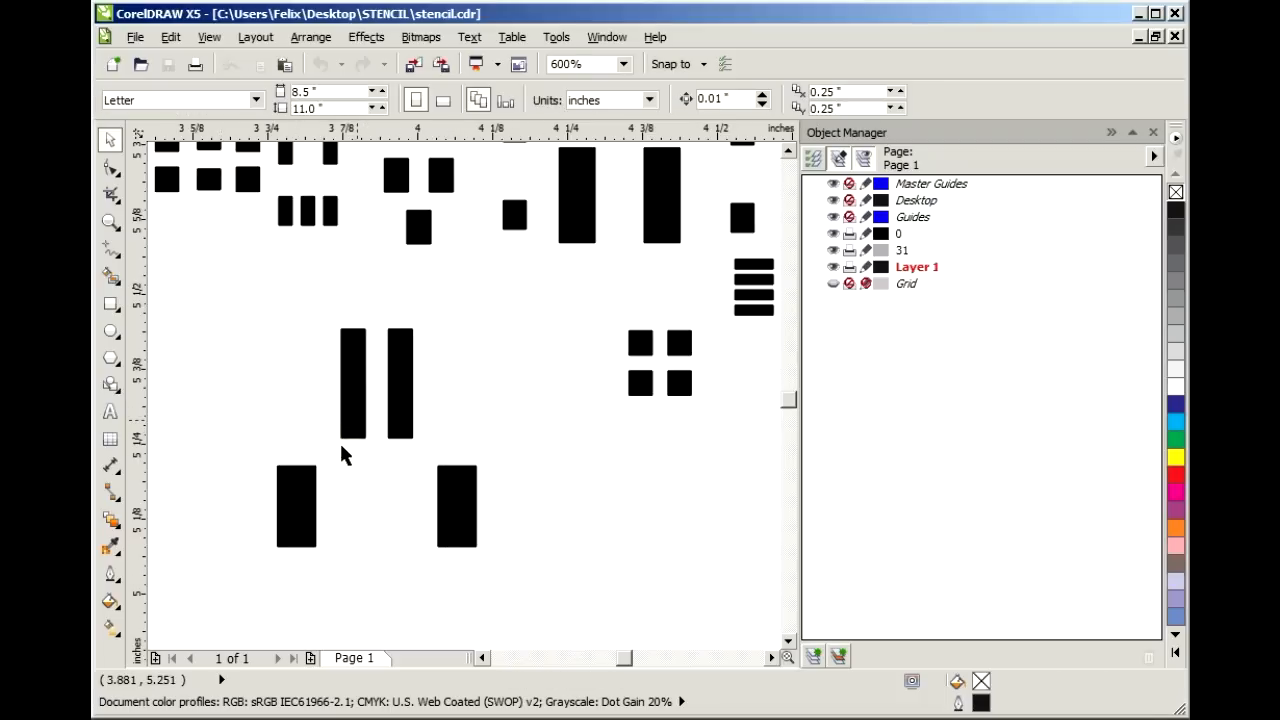
{"action": "mouse_move", "coordinate": [330, 322]}
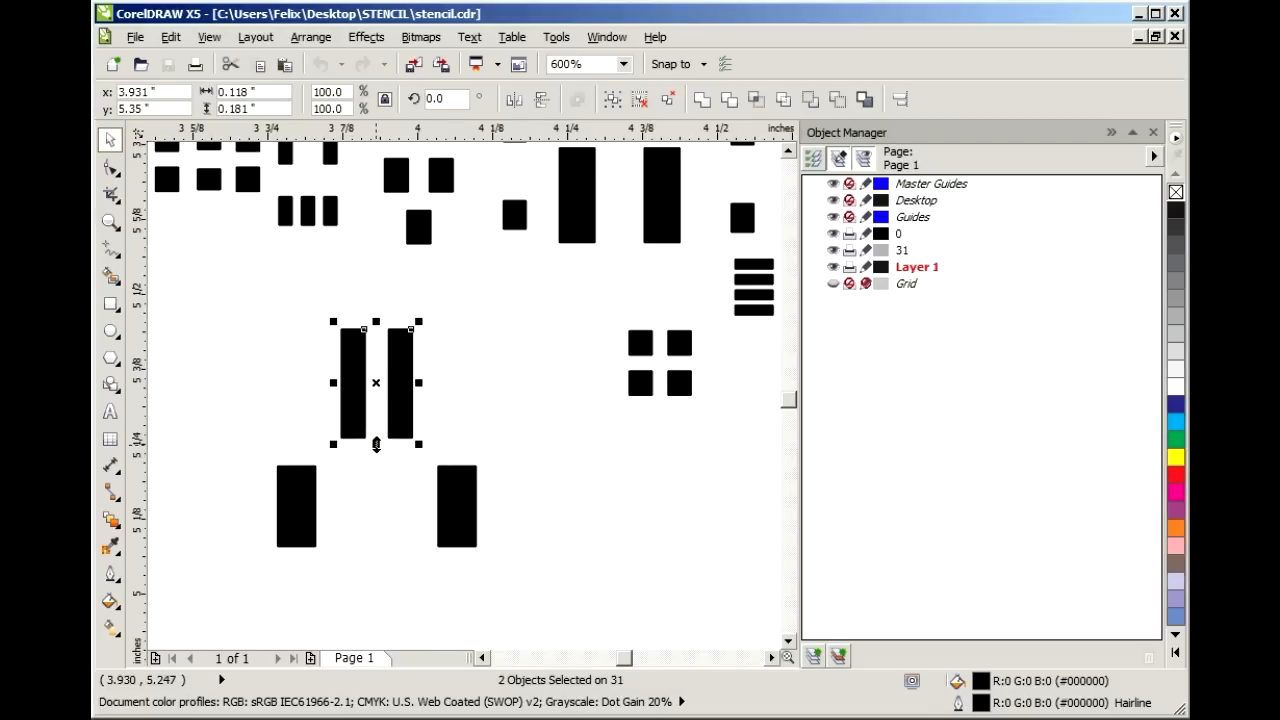
- Drag the bottom handle of the two tall pads upward to shorten them
{"action": "left_click_drag", "start_coordinate": [375, 444], "coordinate": [375, 425]}
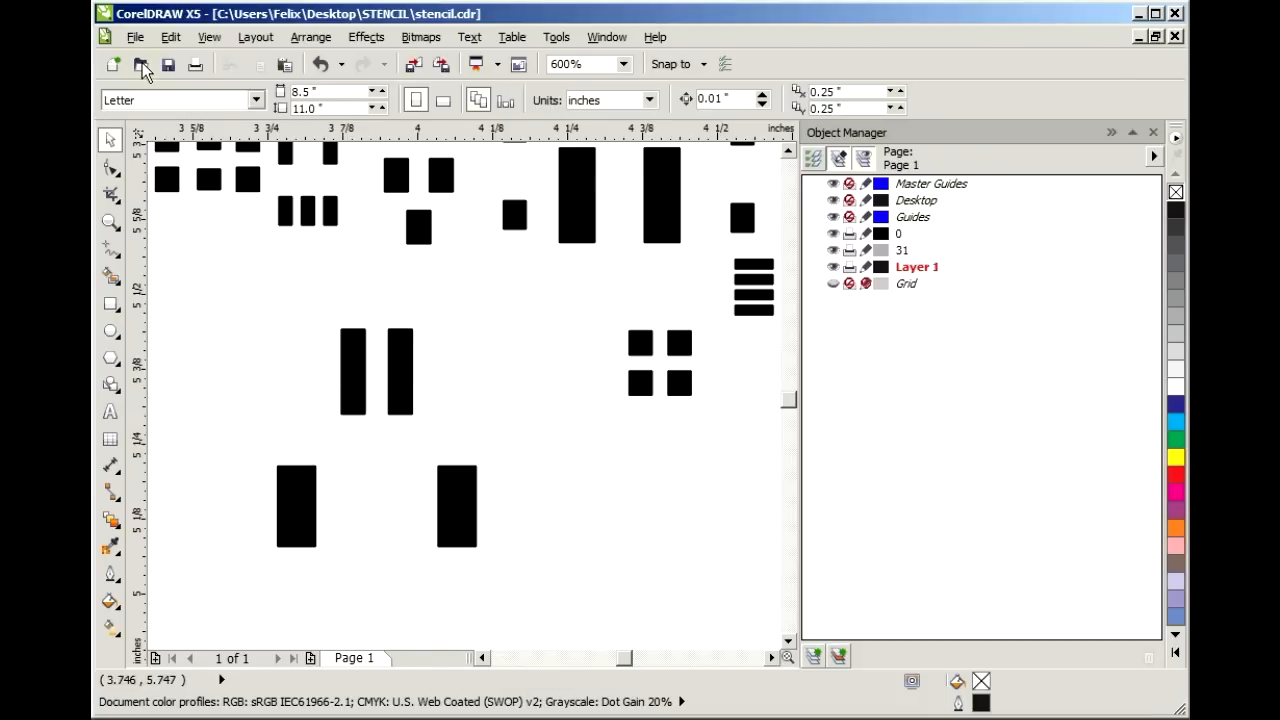
- Export the drawing as AutoCAD DXF stencil_.dxf and accept the export options
{"action": "left_click", "coordinate": [134, 37]}
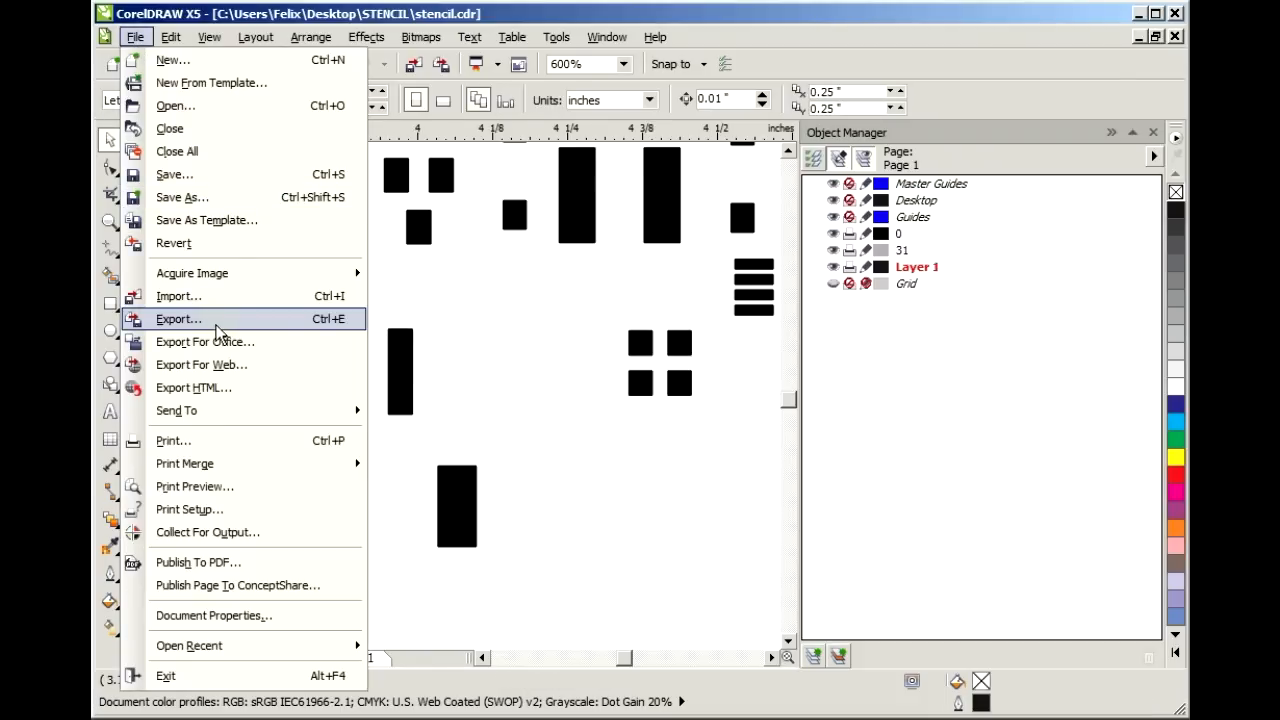
{"action": "left_click", "coordinate": [178, 318]}
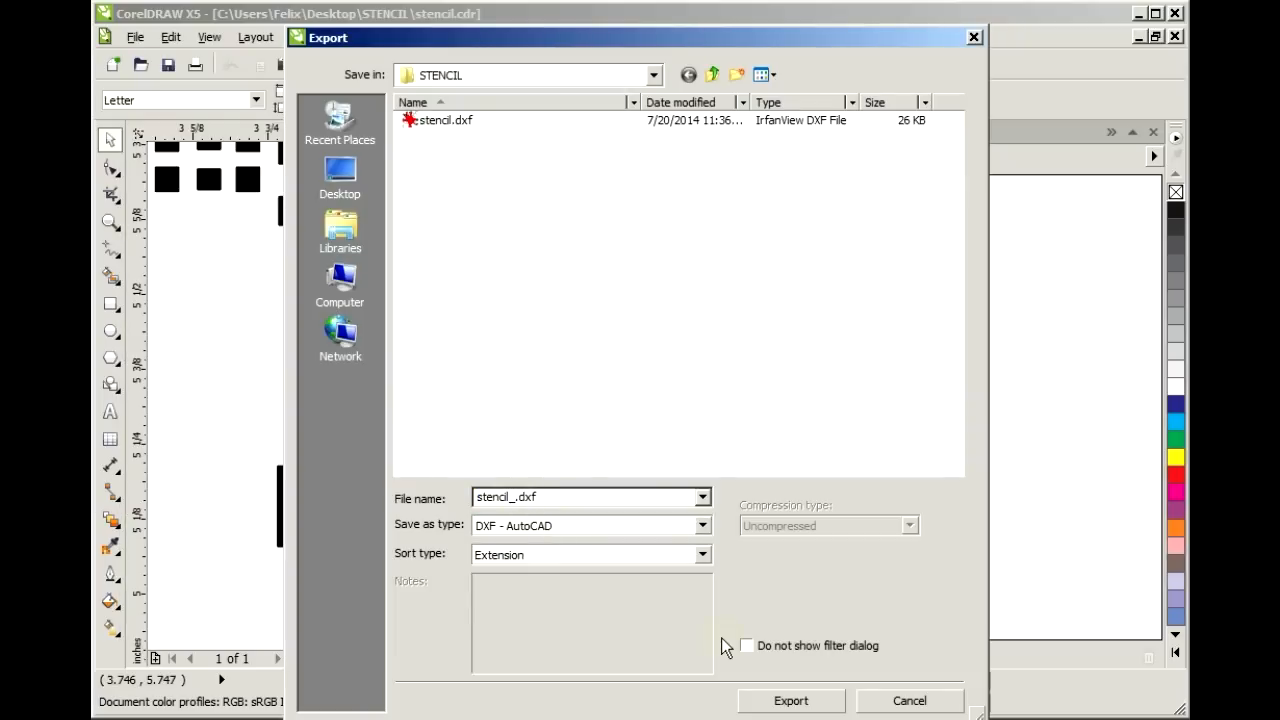
{"action": "left_click", "coordinate": [790, 700]}
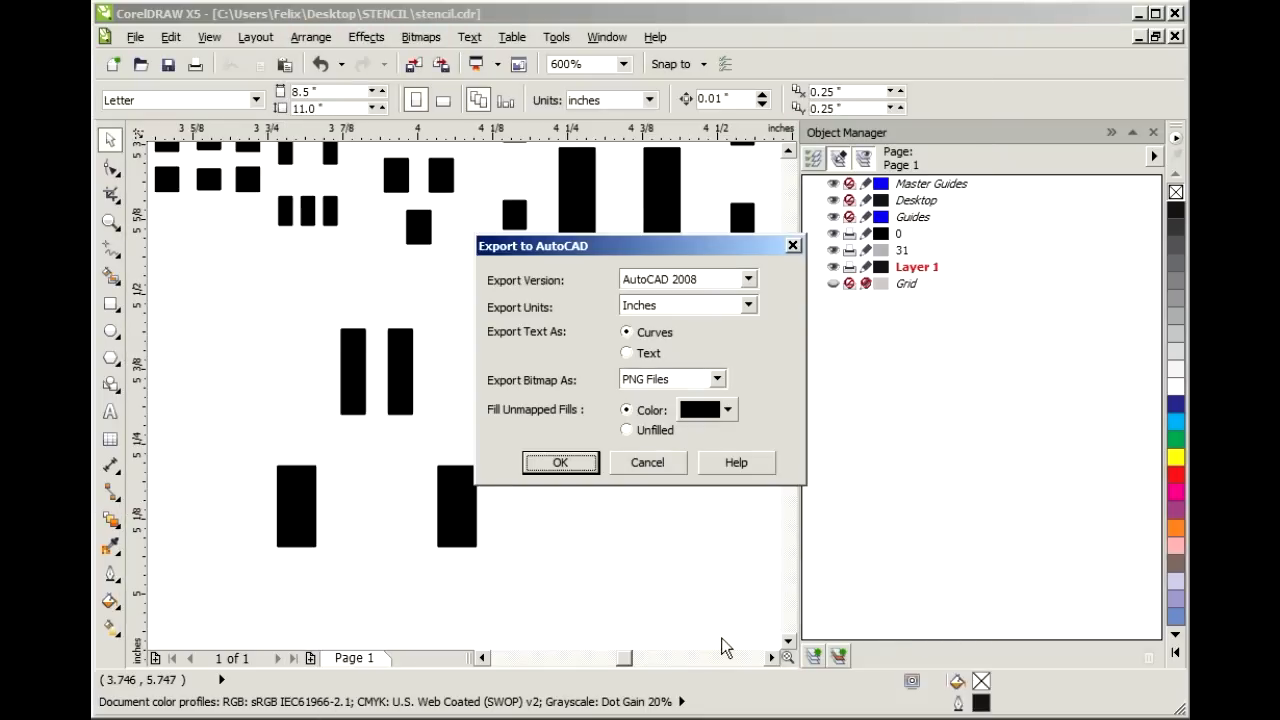
{"action": "mouse_move", "coordinate": [593, 318]}
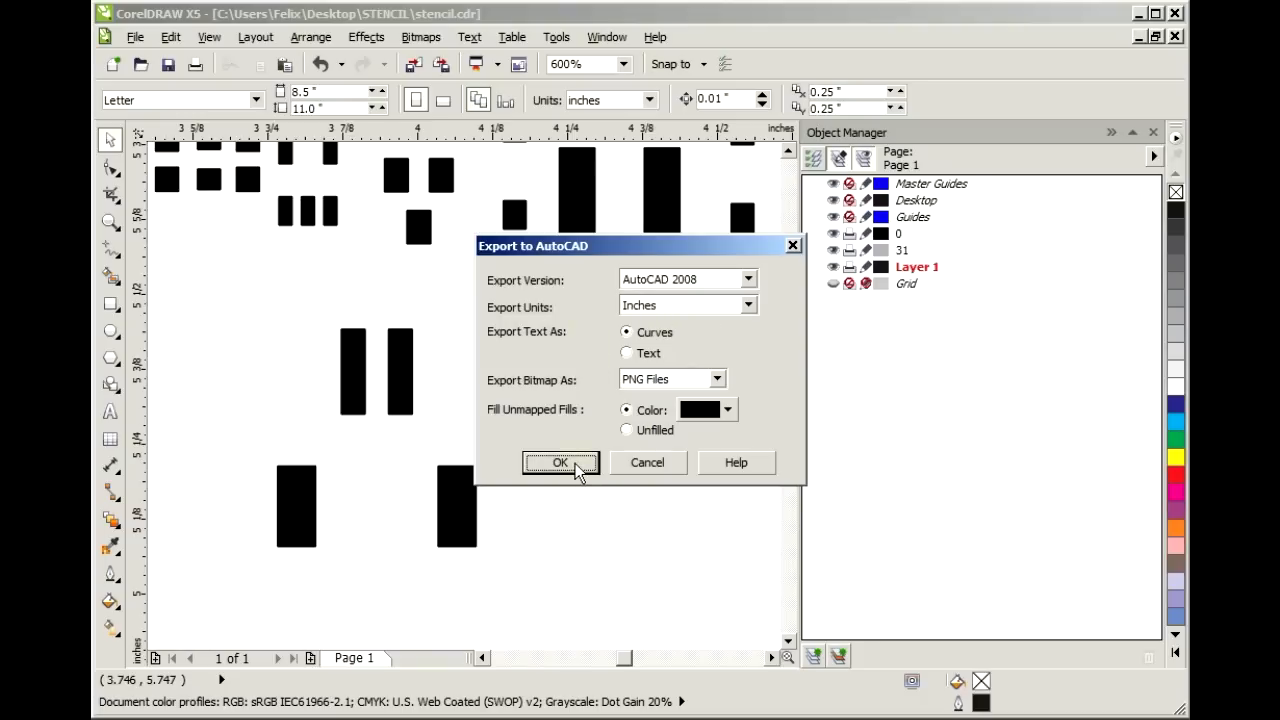
{"action": "left_click", "coordinate": [560, 462]}
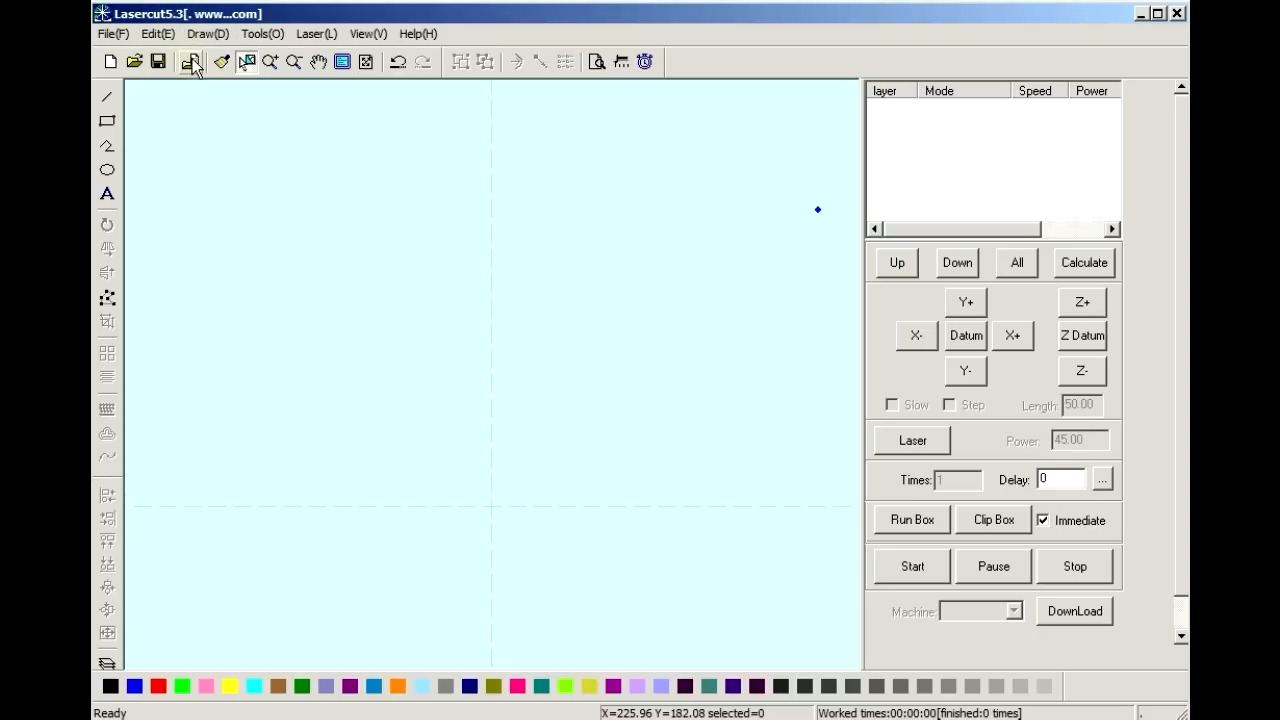
{"action": "mouse_move", "coordinate": [197, 75]}
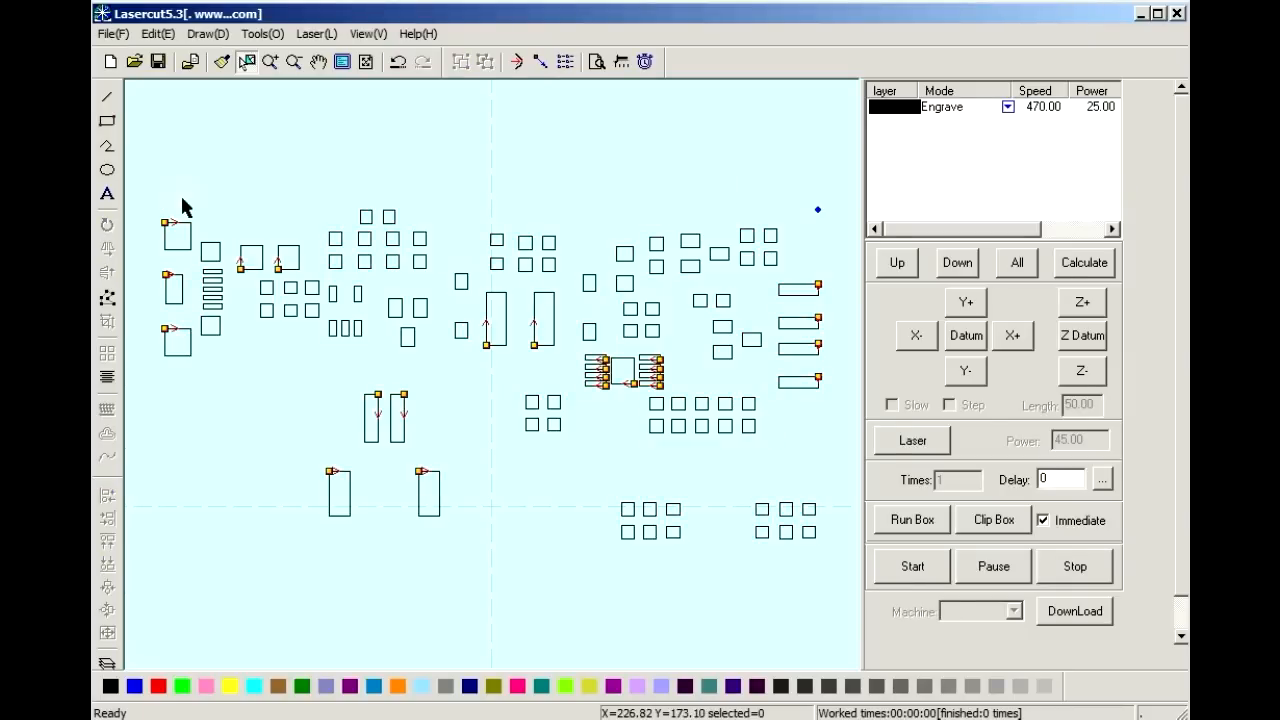
{"action": "mouse_move", "coordinate": [107, 480]}
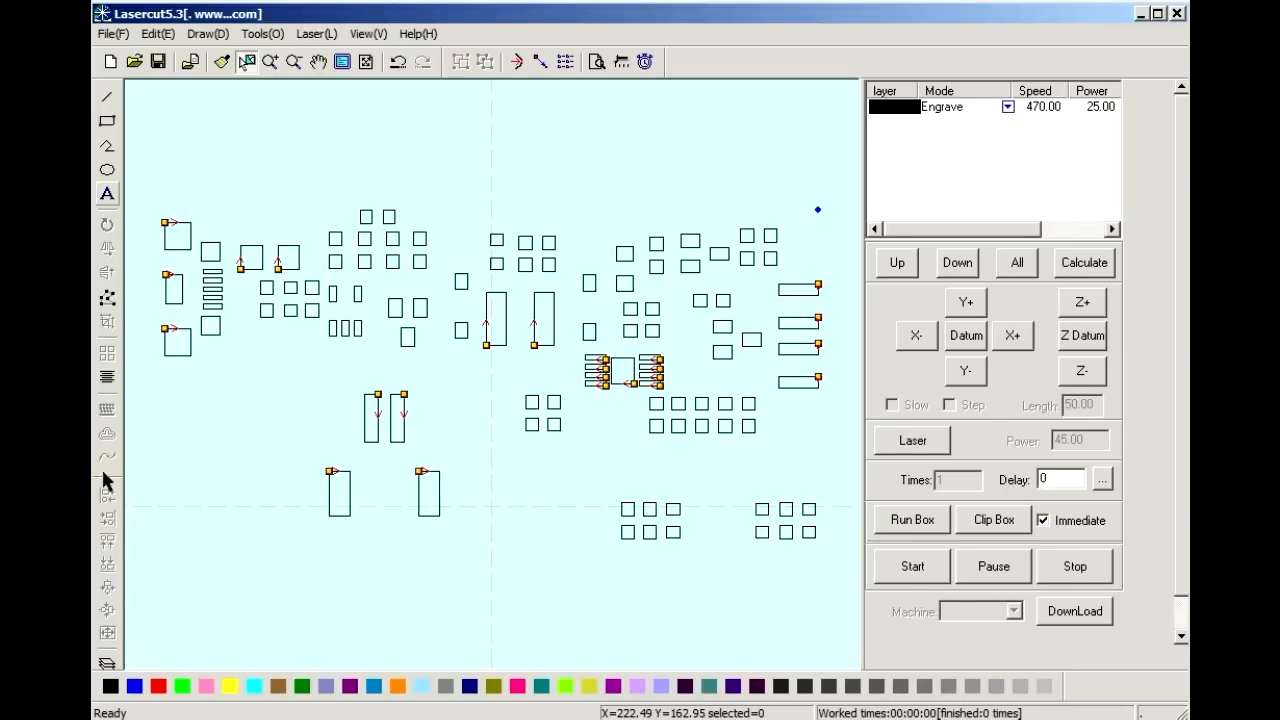
{"action": "mouse_move", "coordinate": [950, 140]}
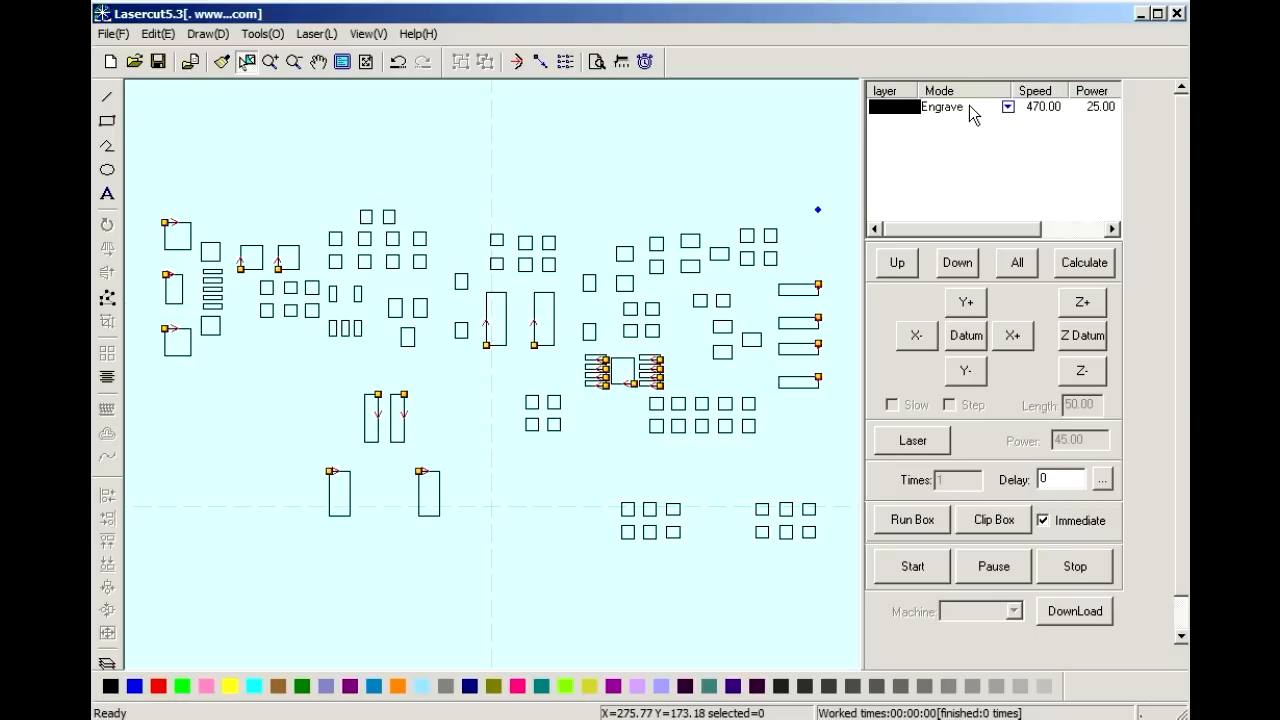
{"action": "mouse_move", "coordinate": [1043, 115]}
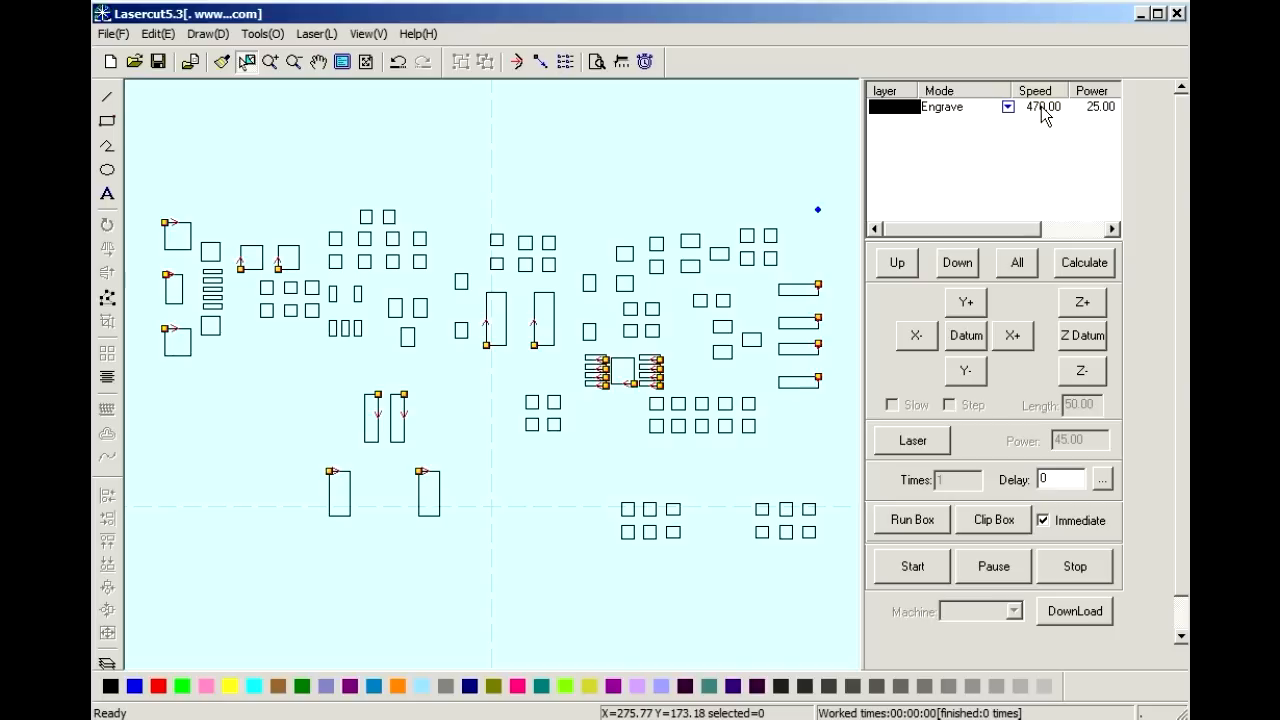
{"action": "mouse_move", "coordinate": [1100, 120]}
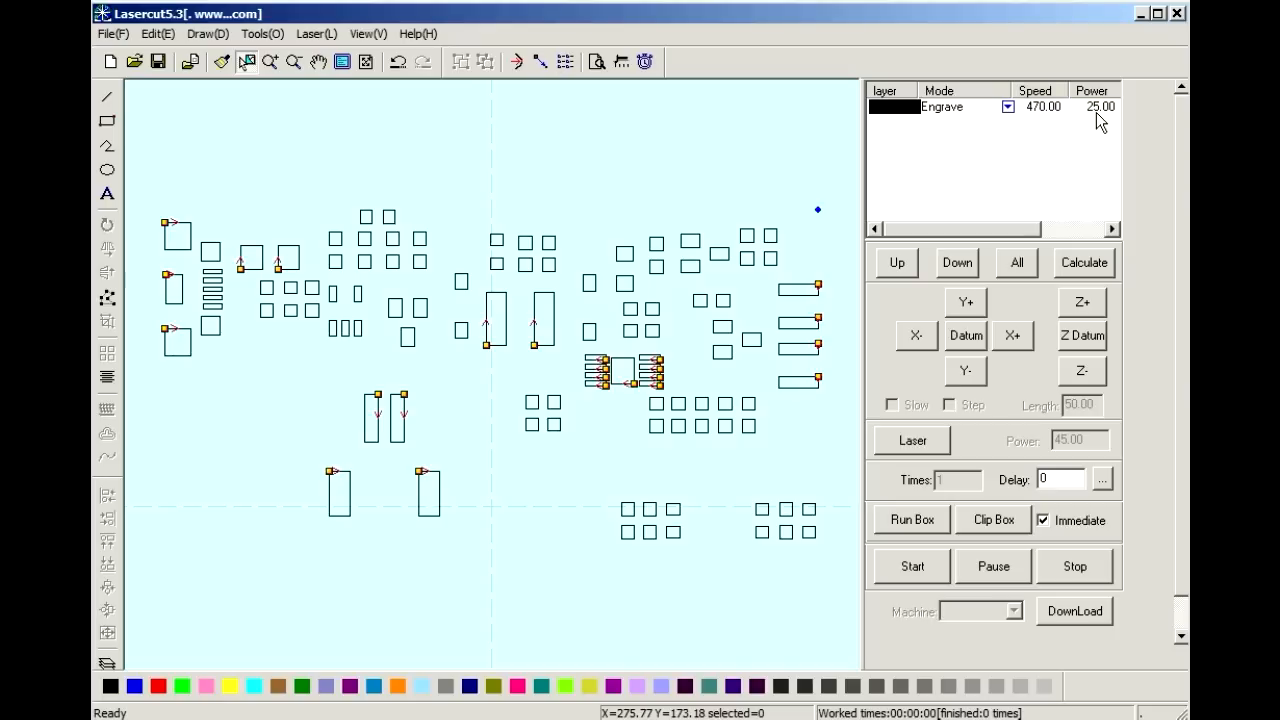
{"action": "mouse_move", "coordinate": [1095, 375]}
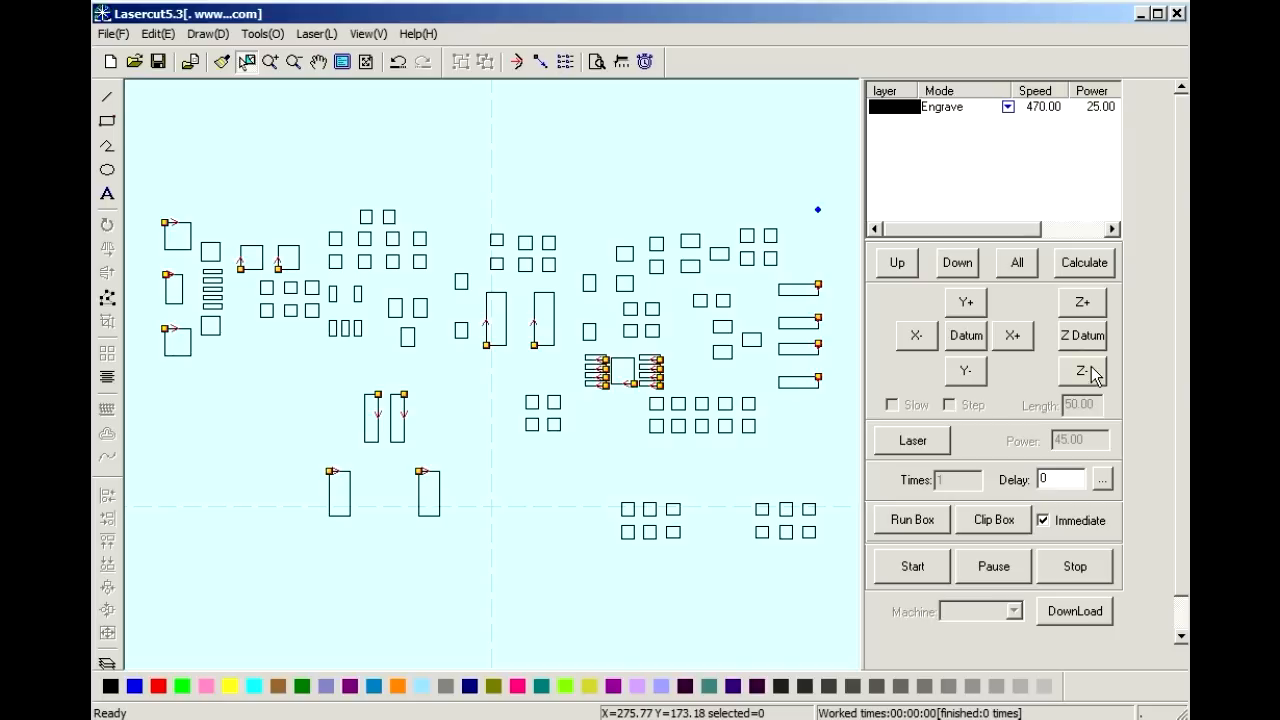
{"action": "mouse_move", "coordinate": [1075, 620]}
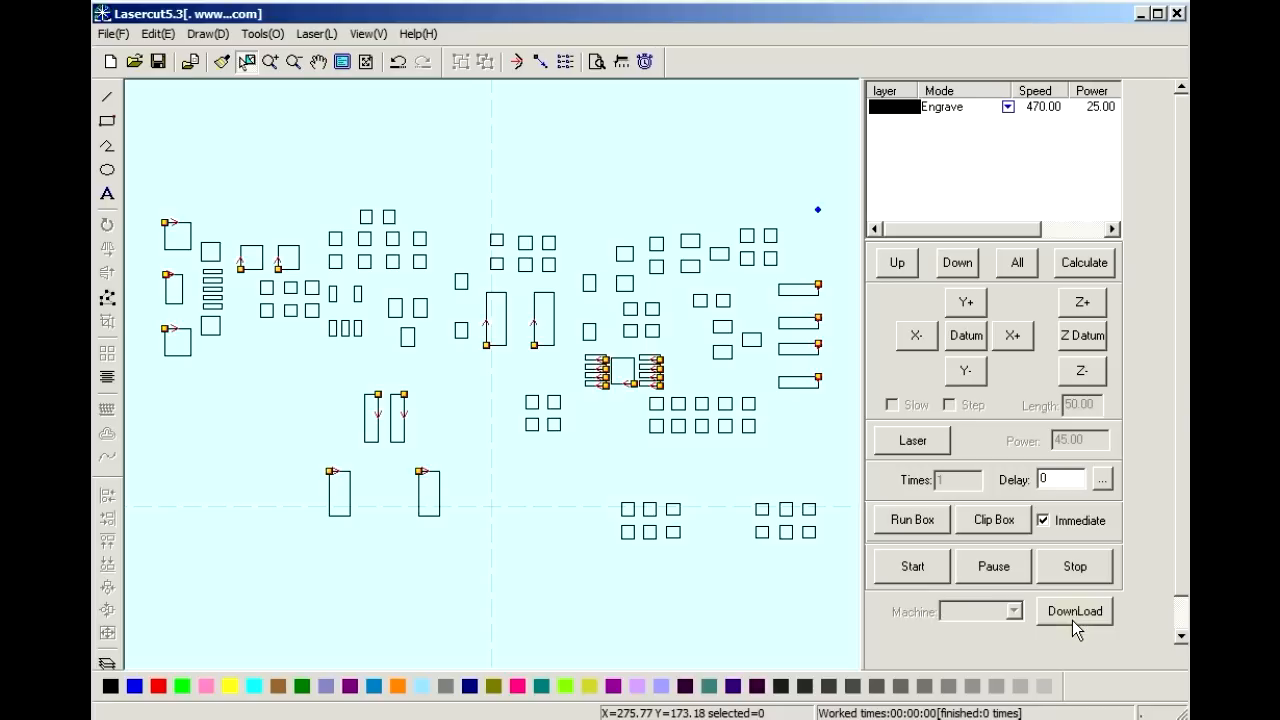
{"action": "mouse_move", "coordinate": [183, 268]}
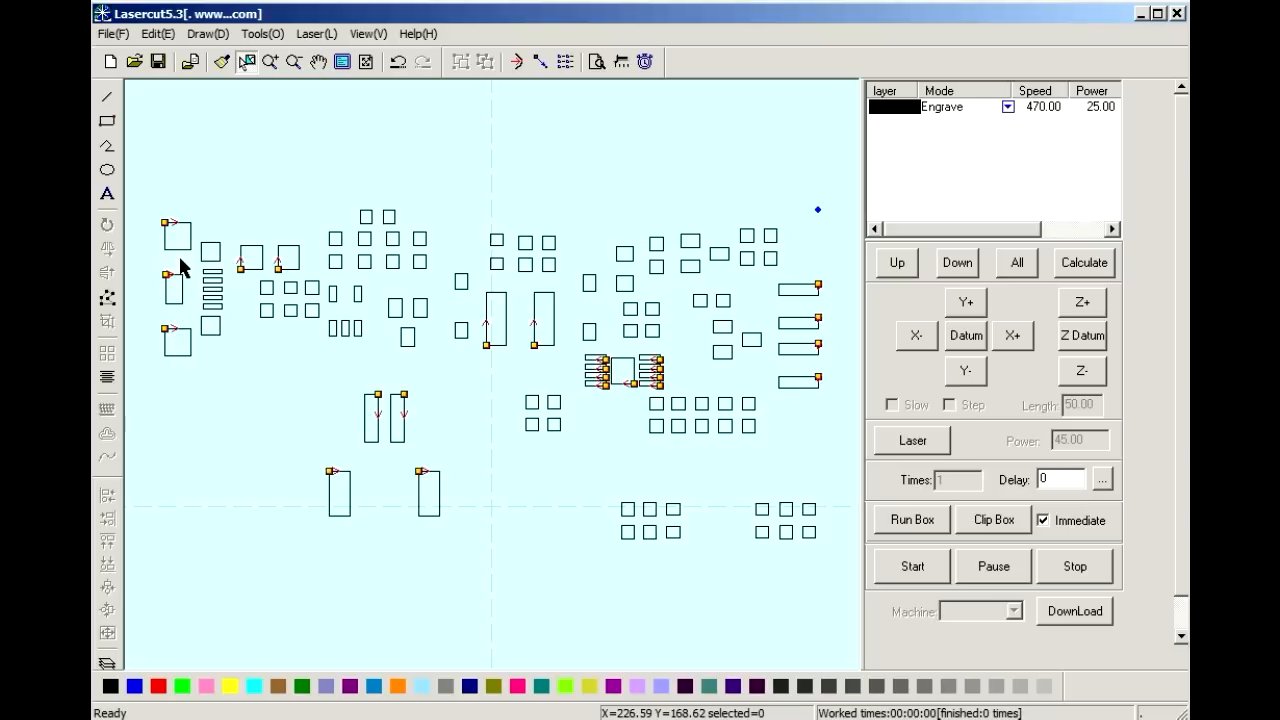